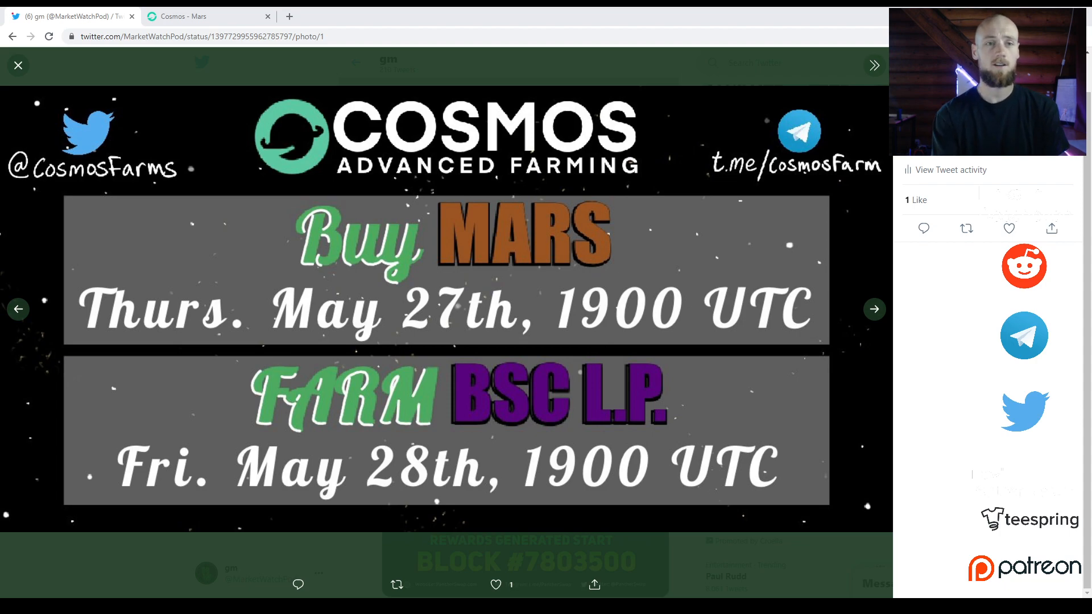
# Step: Switch to the Cosmos - Mars tab and browse the home page showing the four-hour farming countdown
pyautogui.click(206, 16)
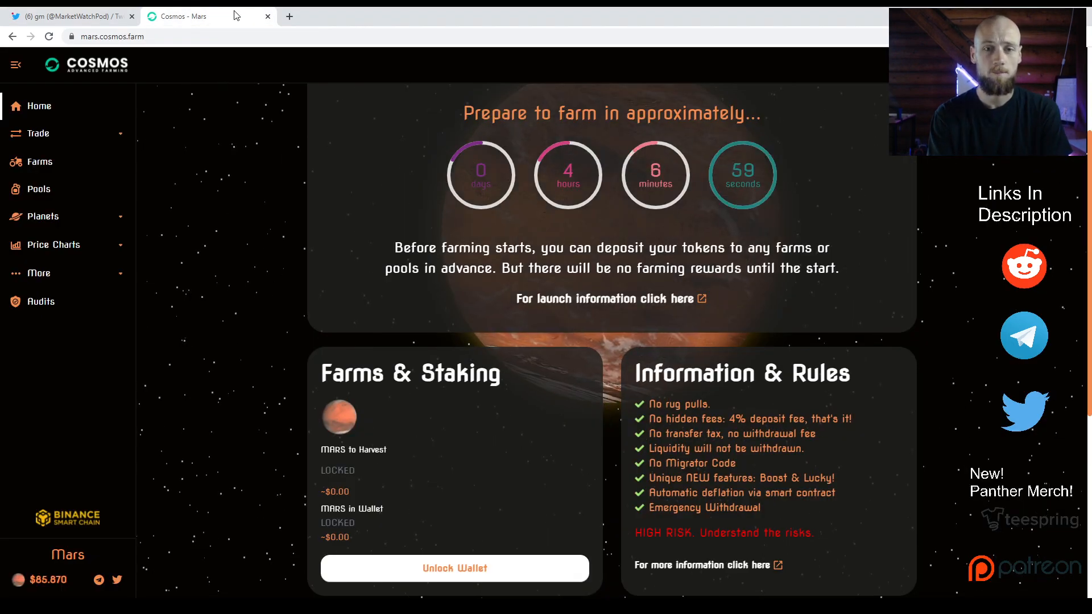
pyautogui.scroll(-3)
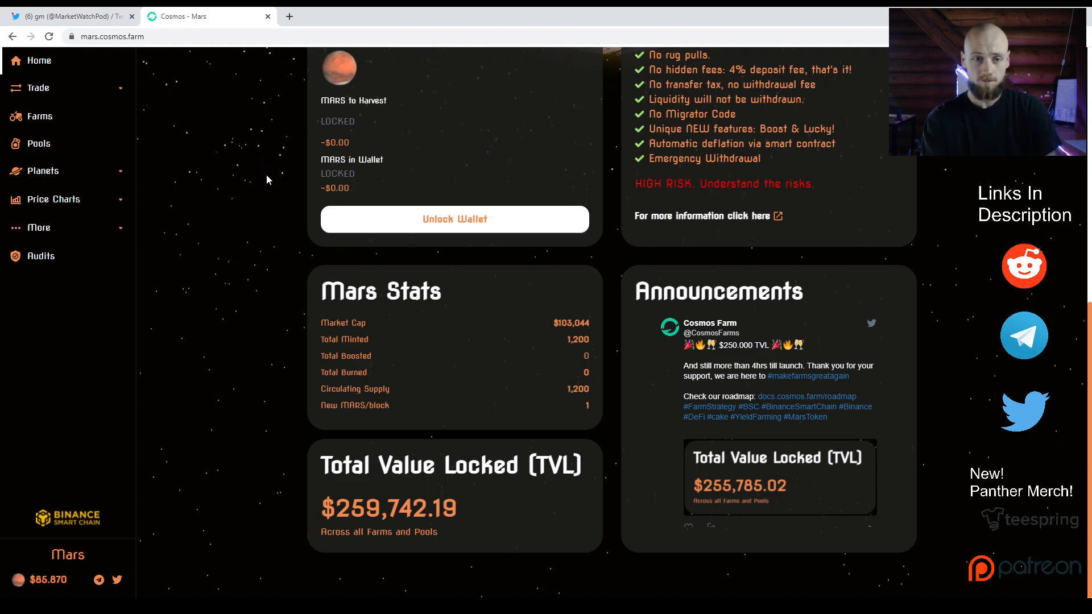
pyautogui.scroll(3)
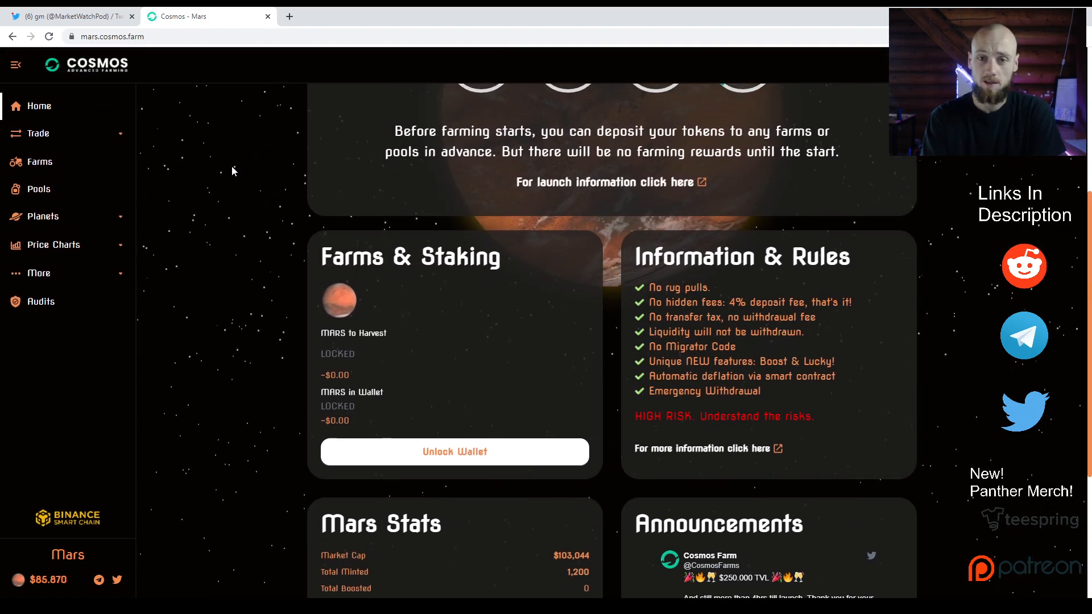
pyautogui.scroll(3)
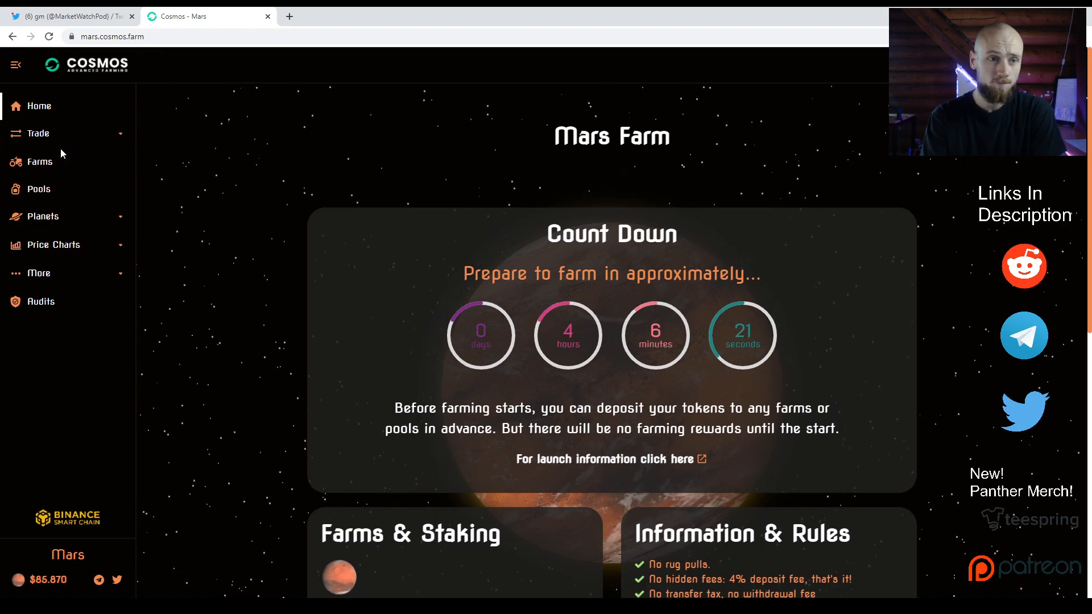
pyautogui.scroll(-3)
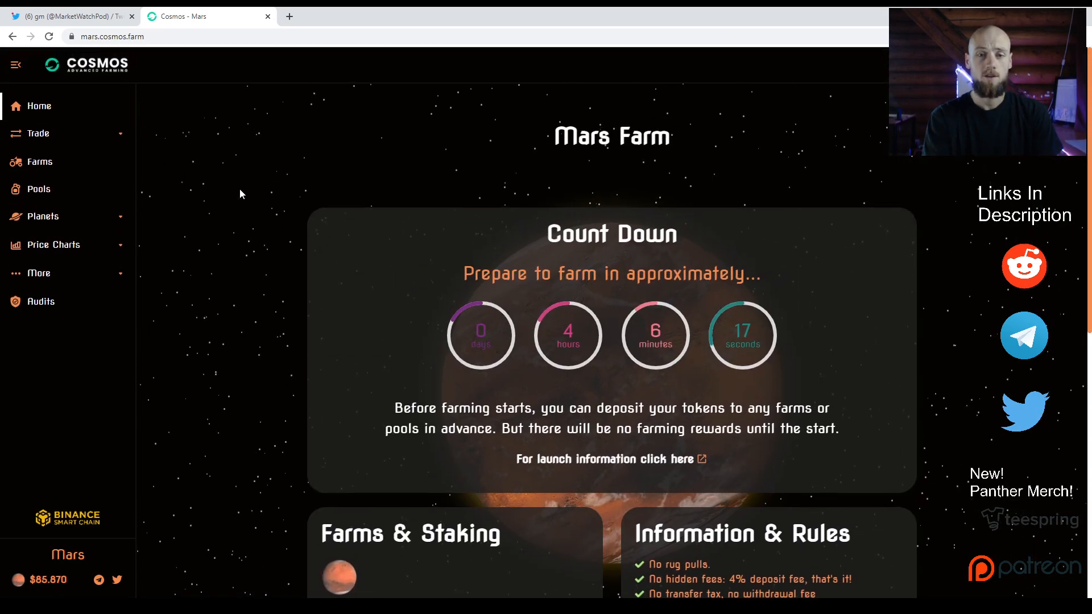
# Step: Go to Trade, acknowledge the imported MARS token warning, and reach the BNB-to-MARS swap form
pyautogui.click(38, 133)
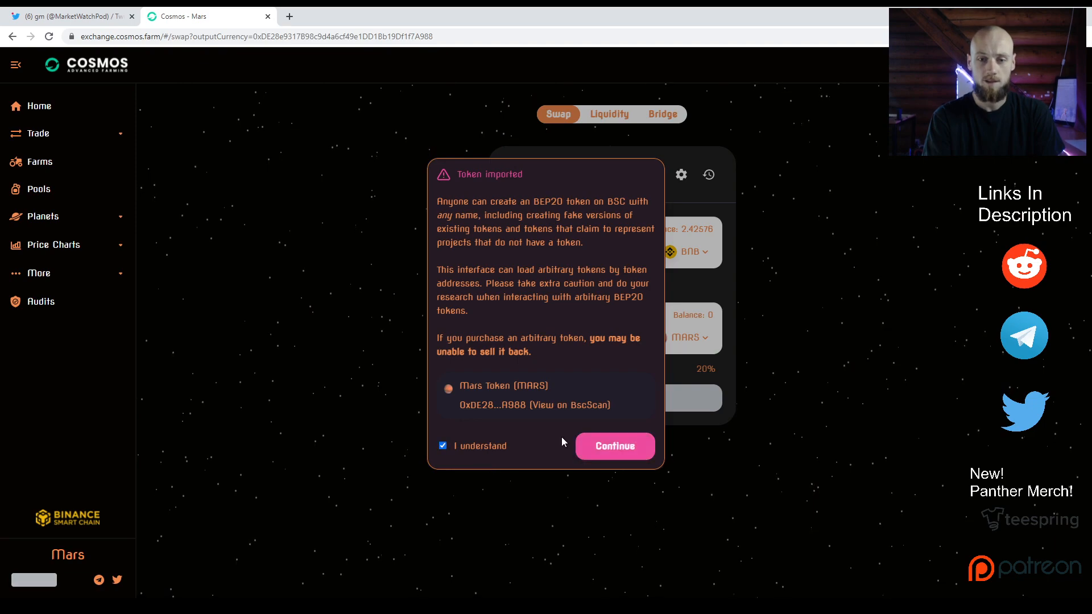
pyautogui.click(615, 446)
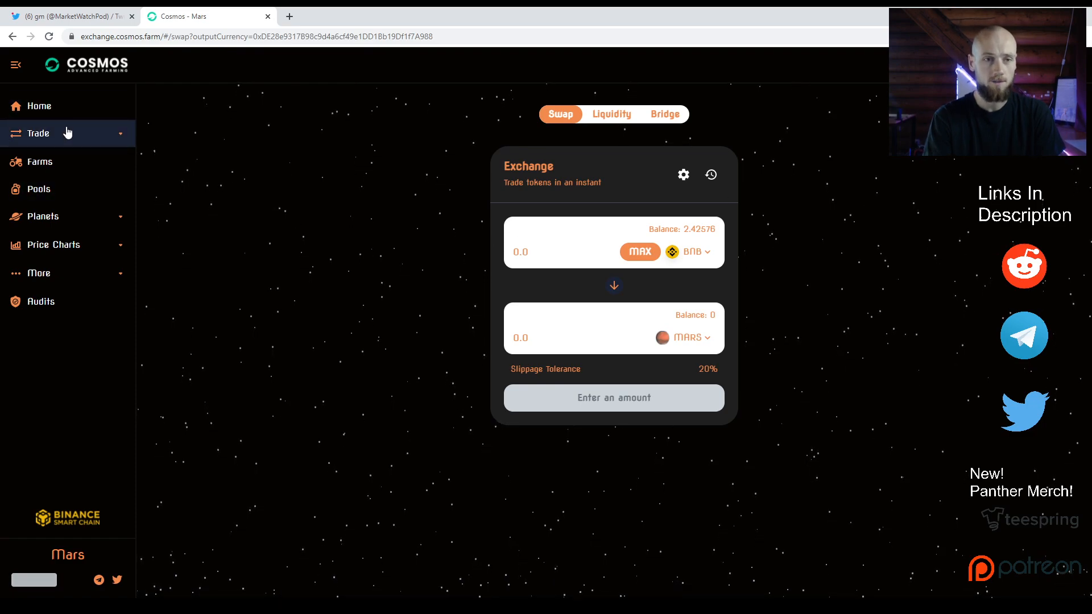
pyautogui.click(38, 133)
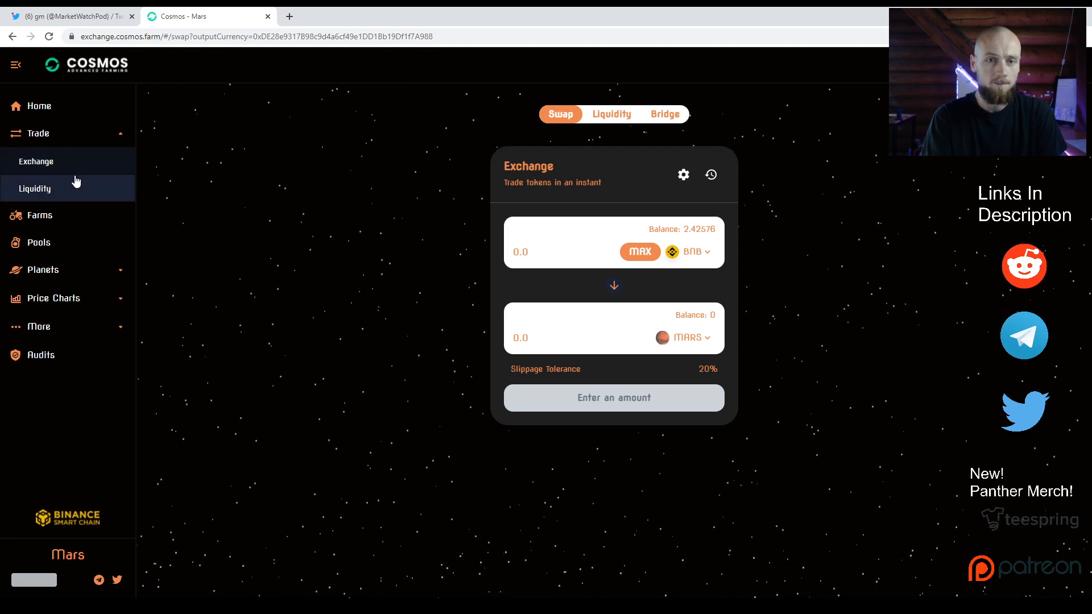
pyautogui.moveTo(271, 224)
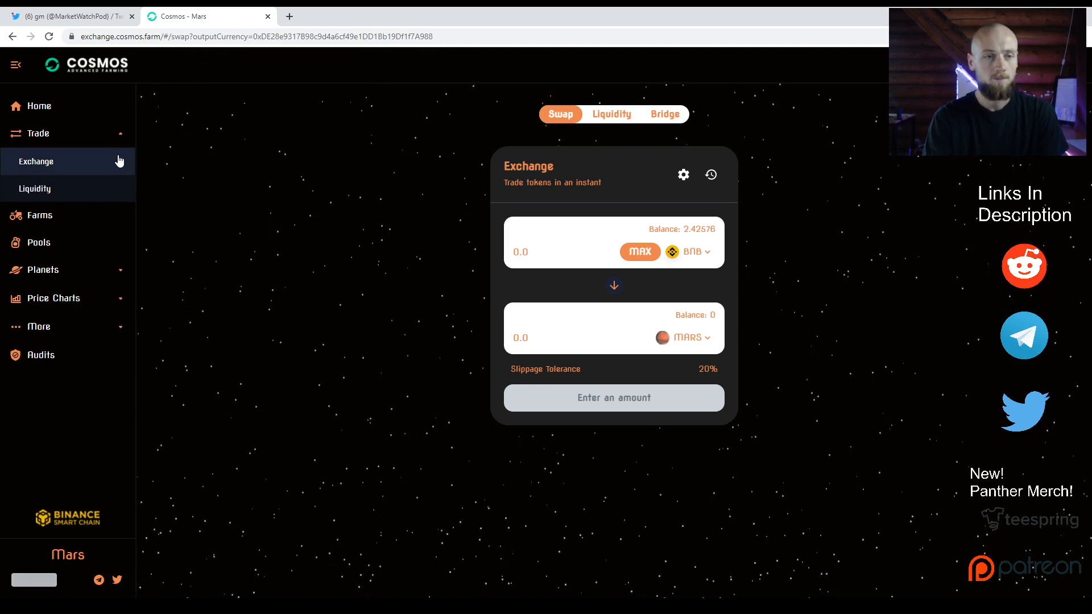
pyautogui.moveTo(98, 184)
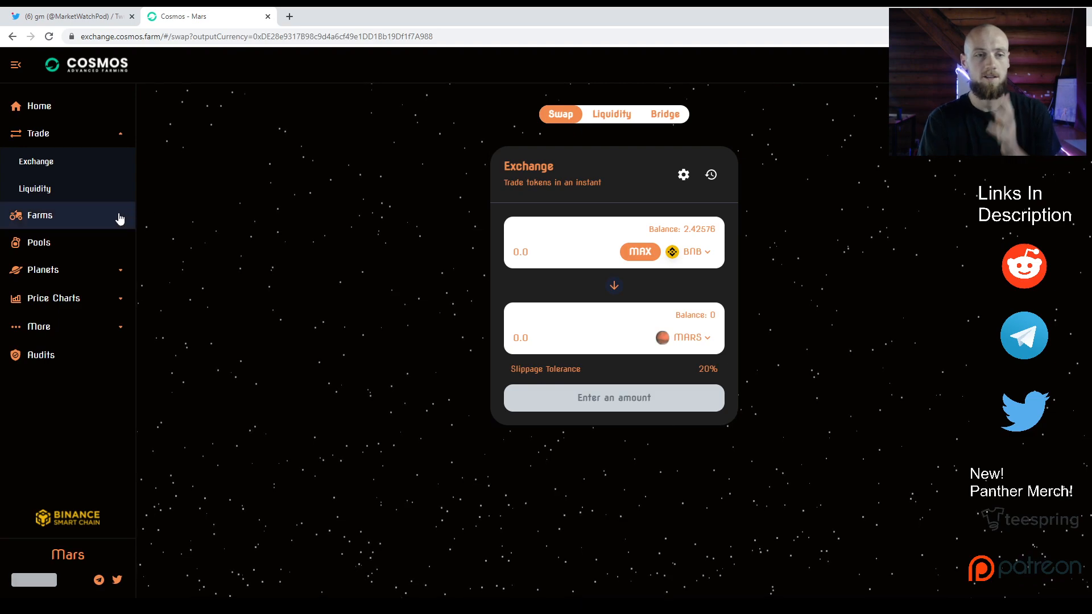
# Step: Go to Farms and expand the MARS-BNB LP card's details showing deposit and total liquidity
pyautogui.click(39, 215)
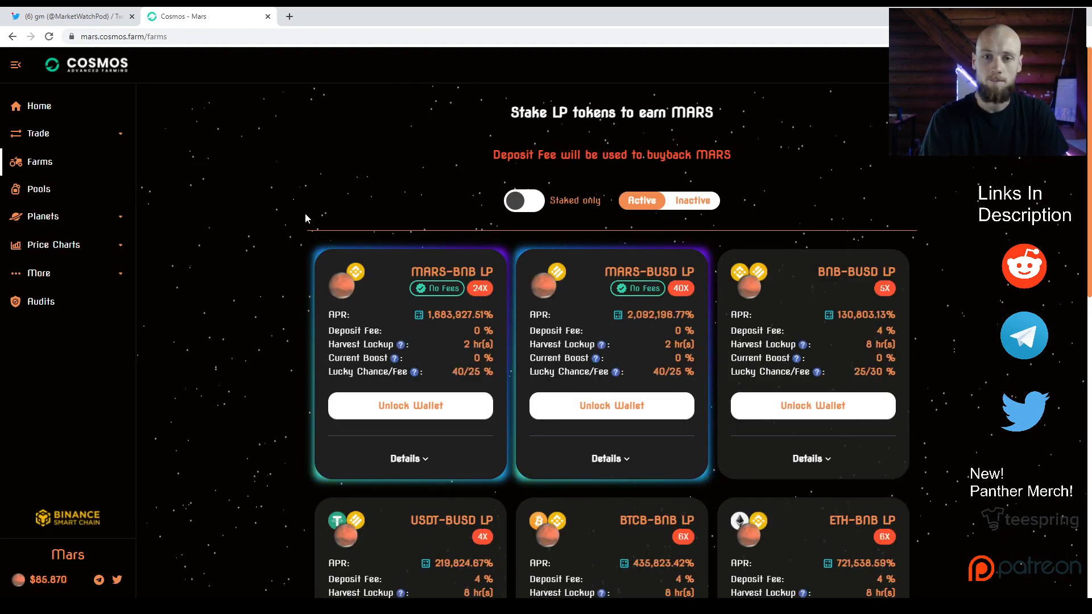
pyautogui.scroll(-3)
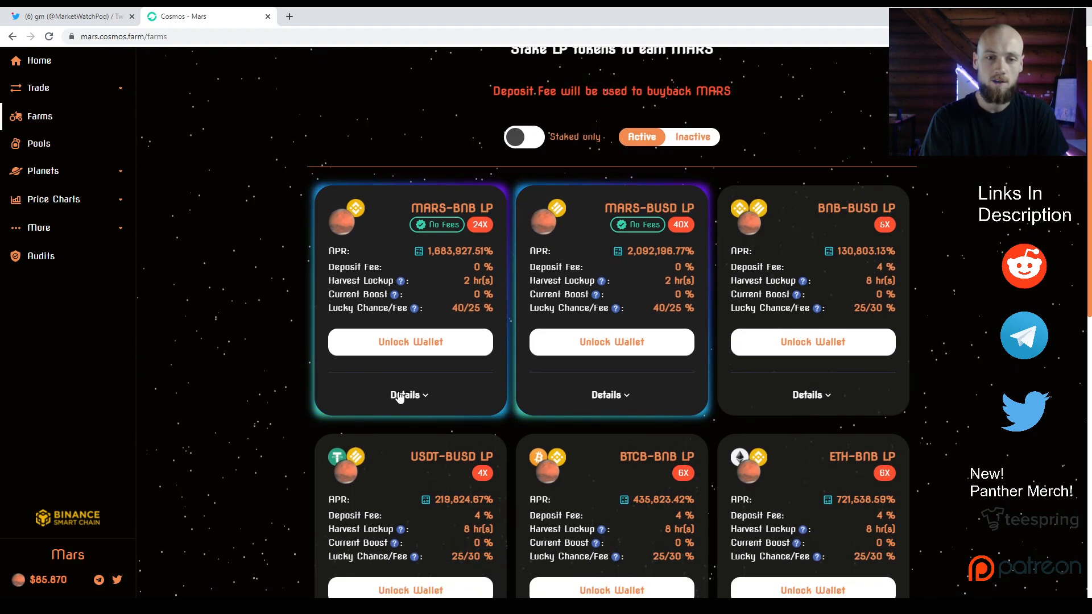
pyautogui.click(405, 395)
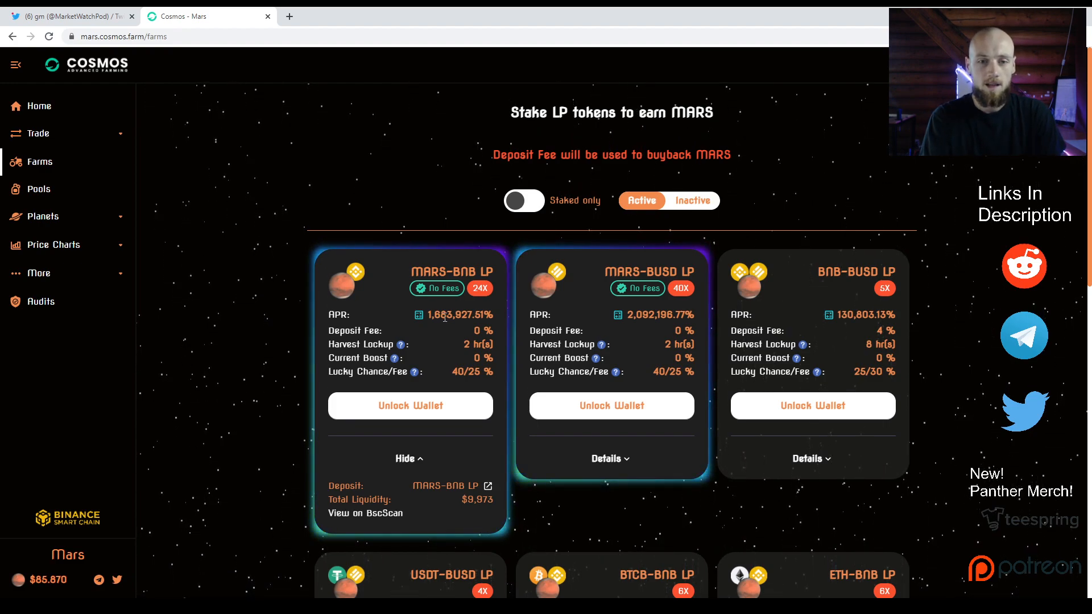
pyautogui.moveTo(244, 274)
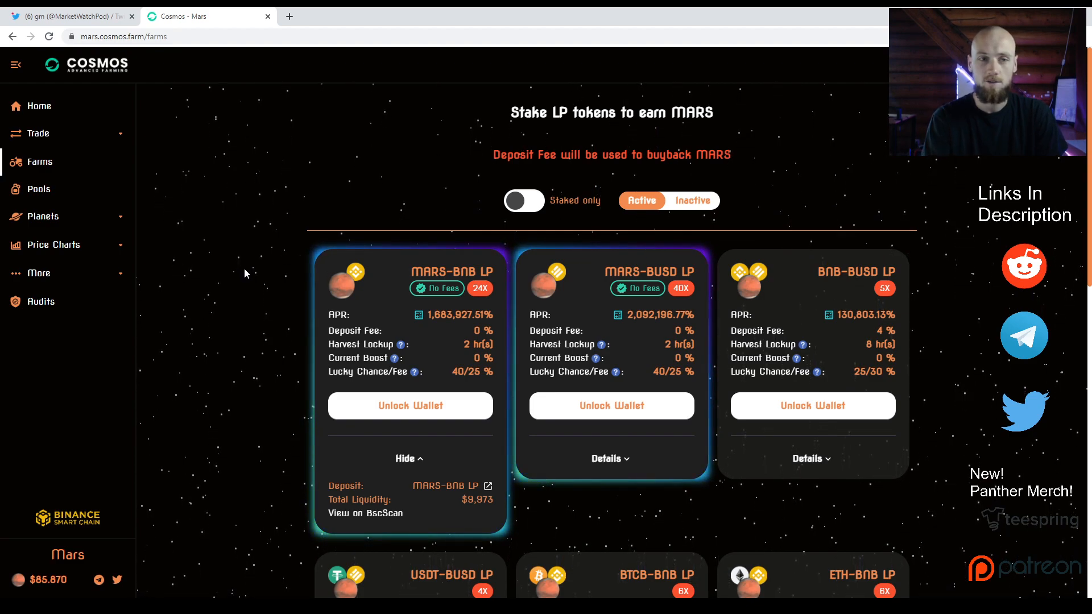
pyautogui.moveTo(206, 223)
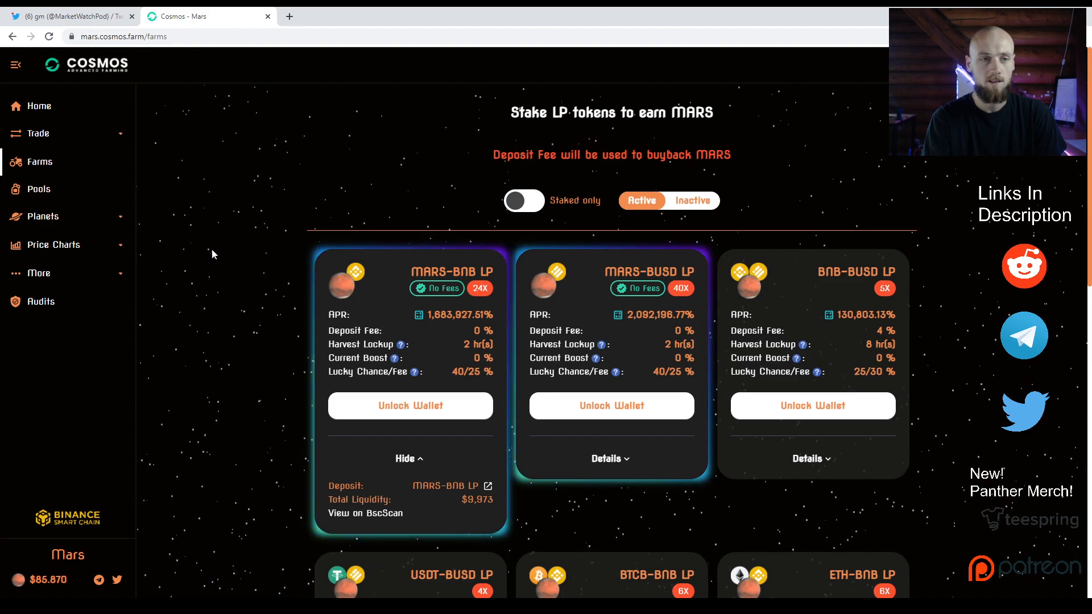
# Step: Go to Pools and browse the MARS, BUSD, WBNB, USDT, BTCB and ETH staking cards
pyautogui.click(39, 189)
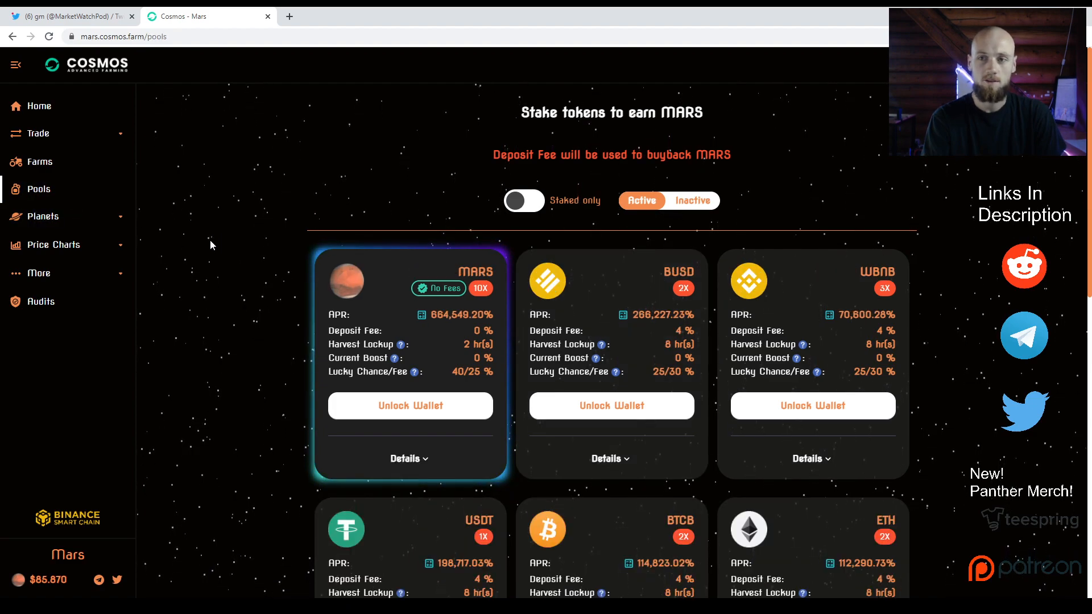
pyautogui.scroll(-3)
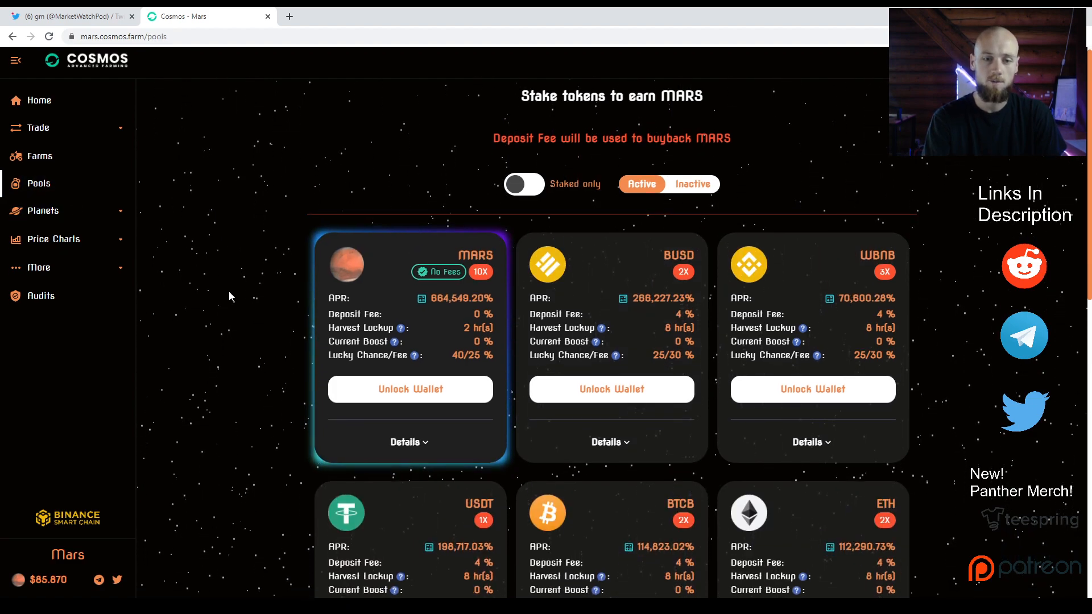
pyautogui.scroll(-3)
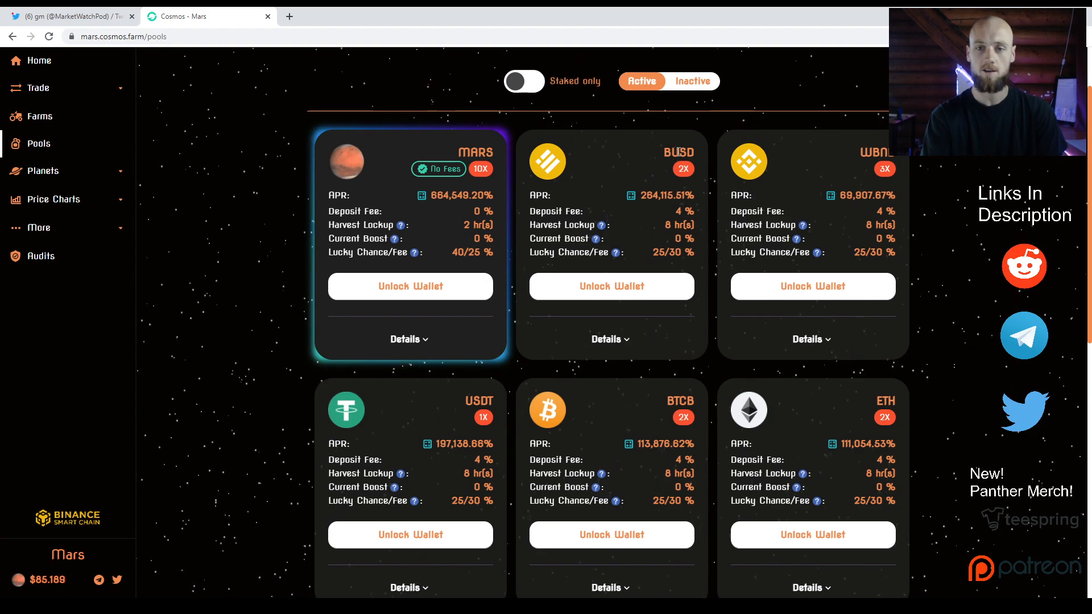
pyautogui.scroll(-3)
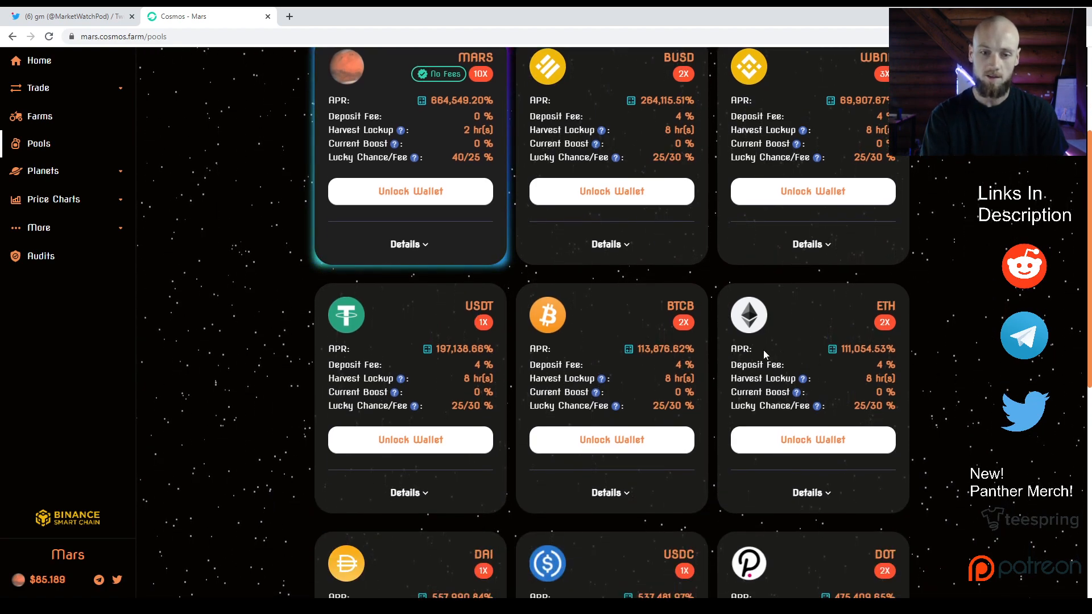
pyautogui.scroll(-3)
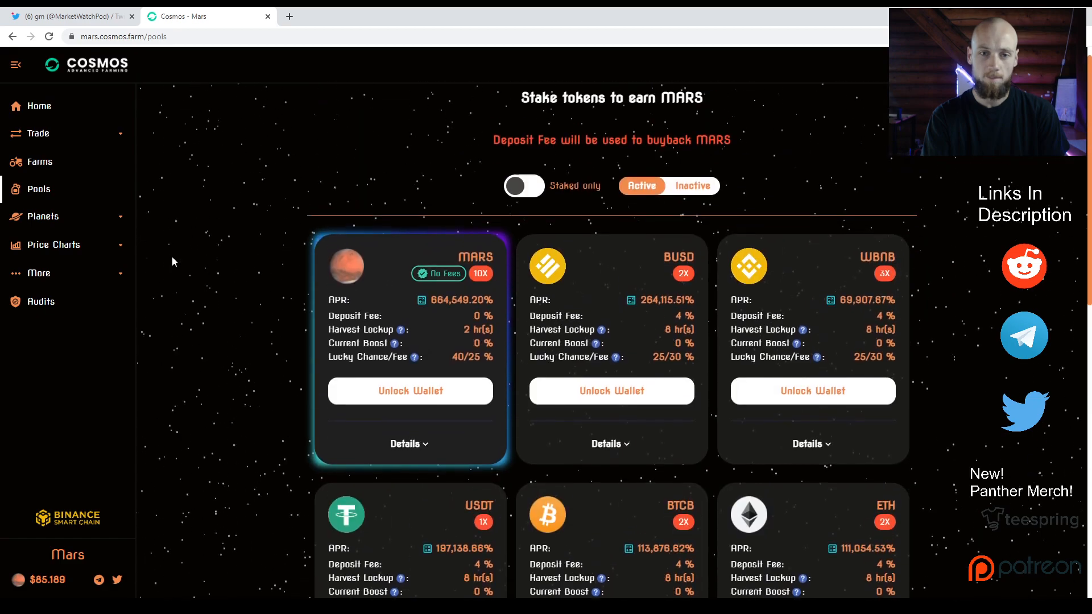
pyautogui.scroll(-3)
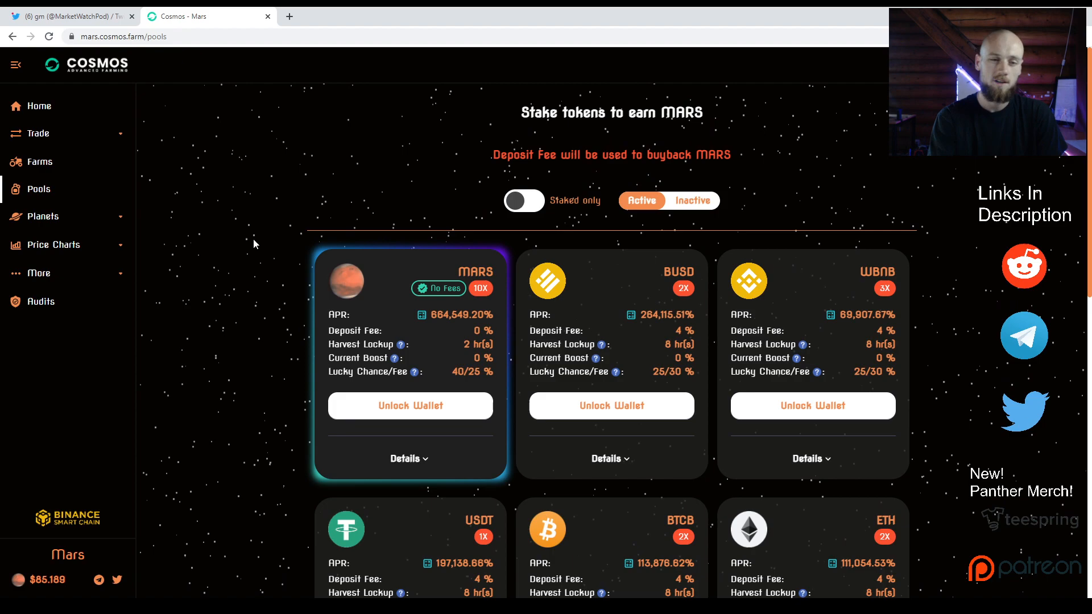
pyautogui.scroll(-3)
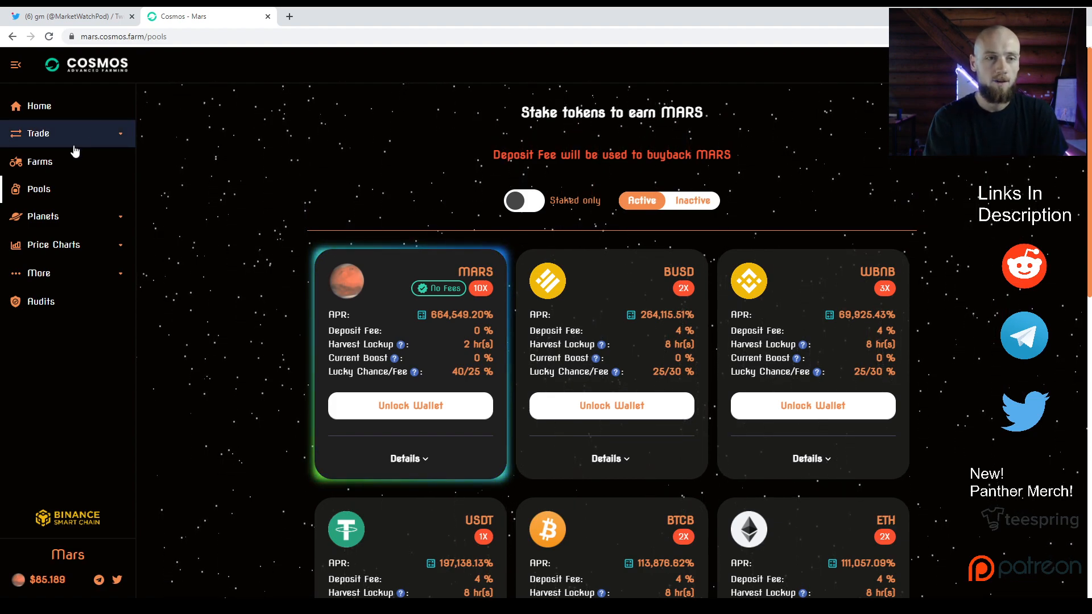
pyautogui.moveTo(259, 341)
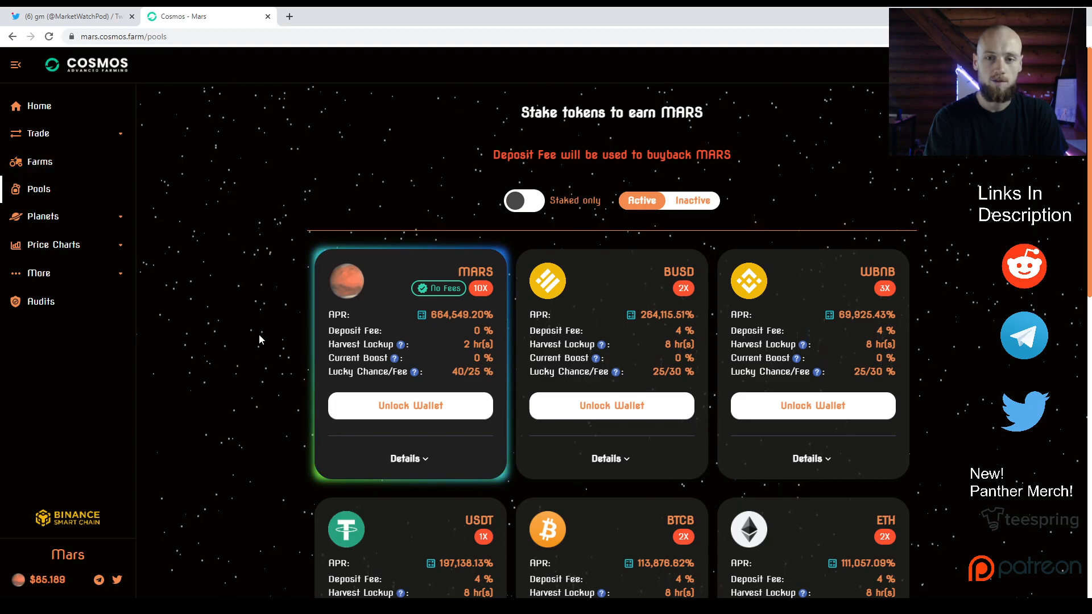
pyautogui.scroll(-3)
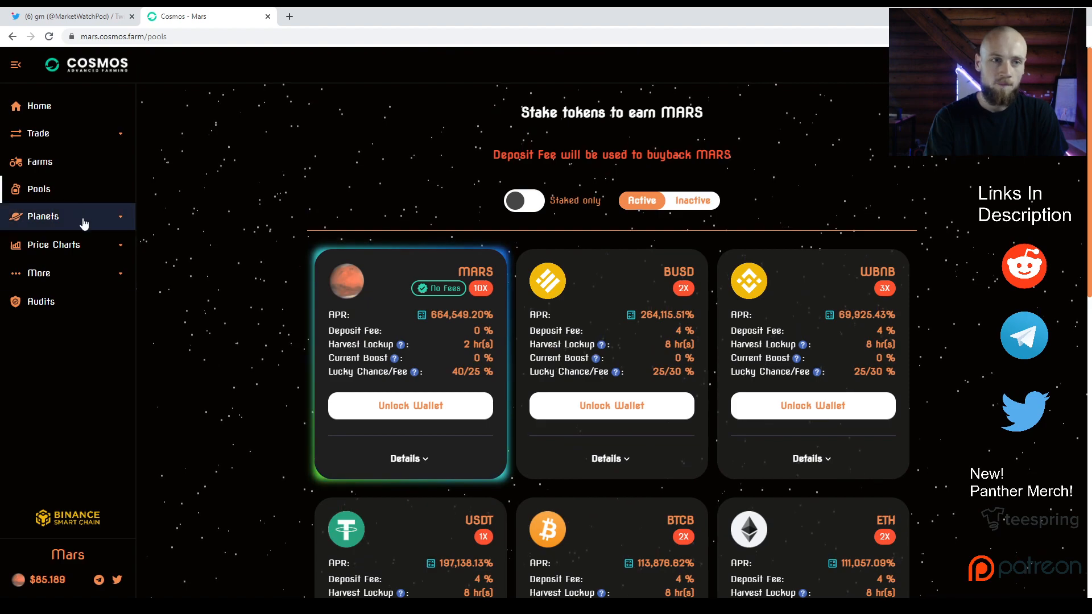
# Step: Return to Farms listing the MARS-BNB, MARS-BUSD and BNB-BUSD LP pairs
pyautogui.click(39, 161)
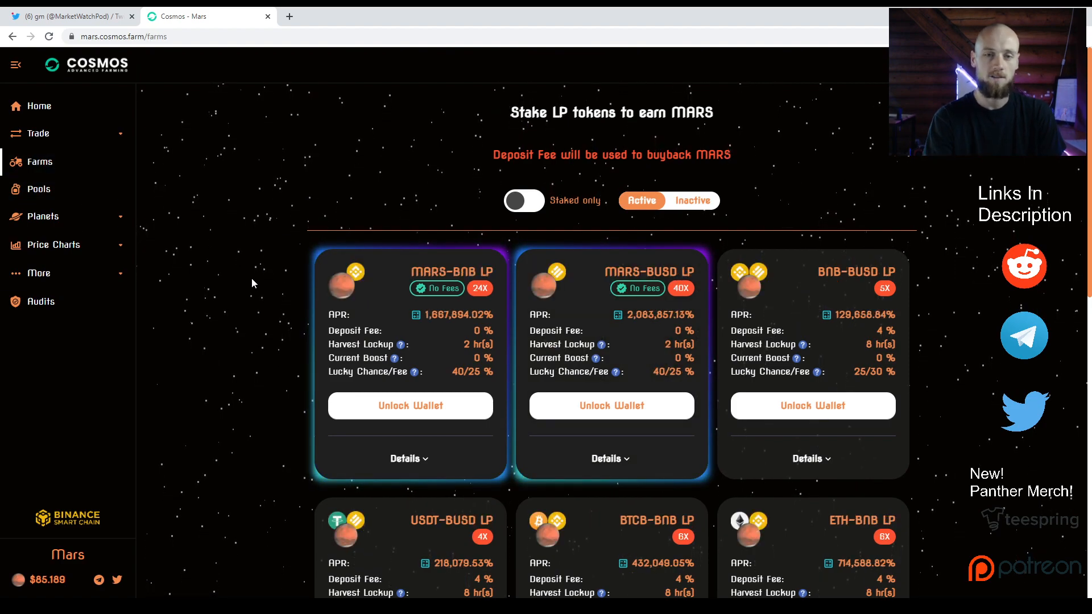
pyautogui.moveTo(249, 317)
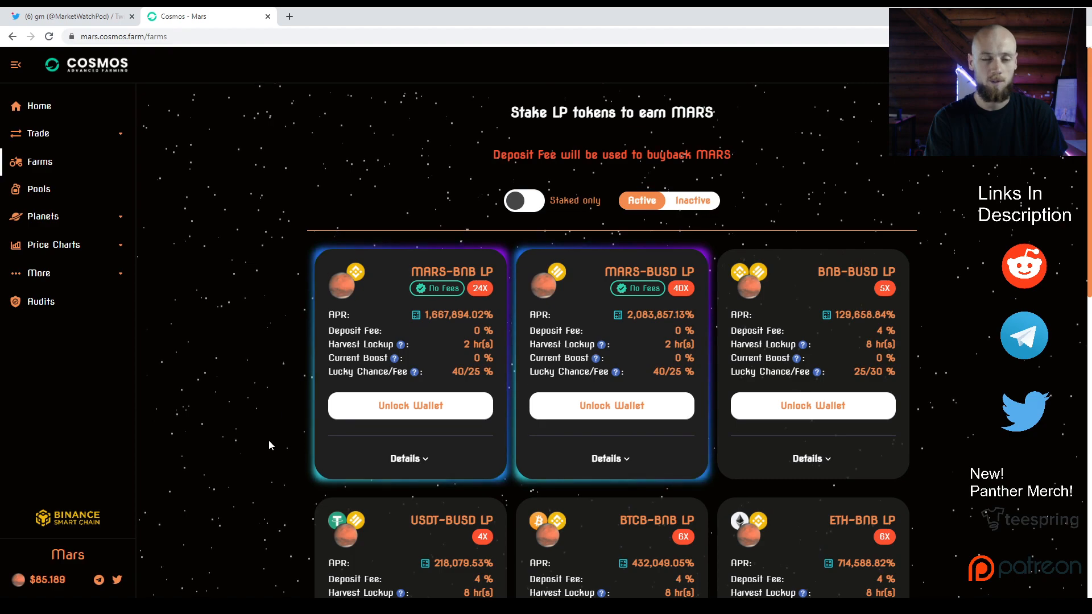
pyautogui.moveTo(291, 492)
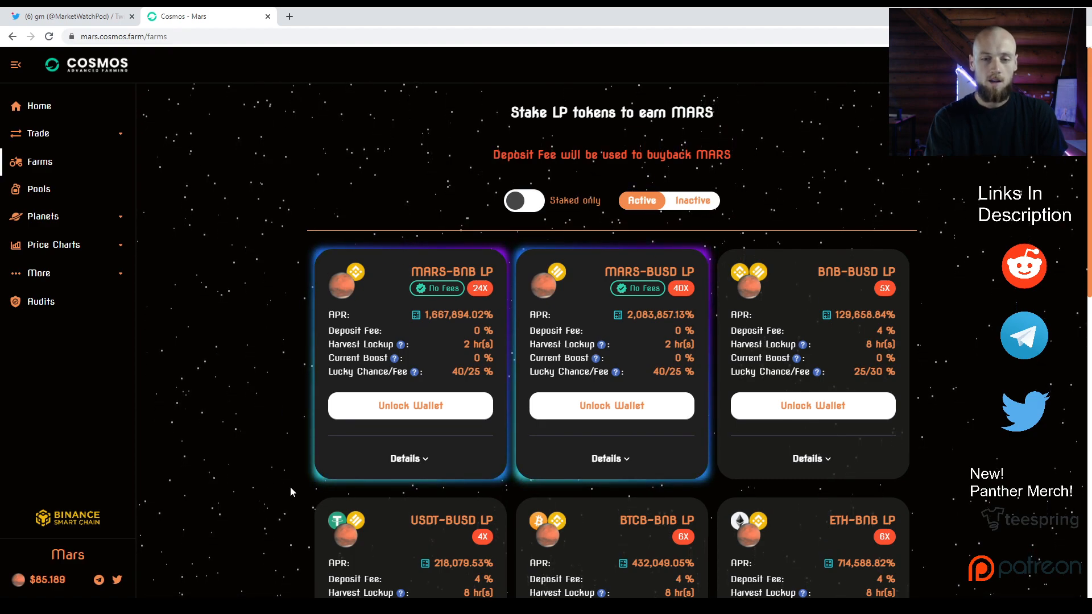